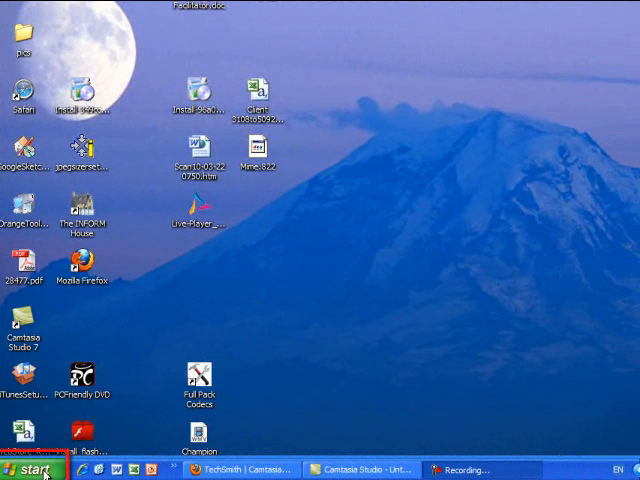
# Launch Search from the Start menu to bring up Search Companion.
pyautogui.click(38, 468)
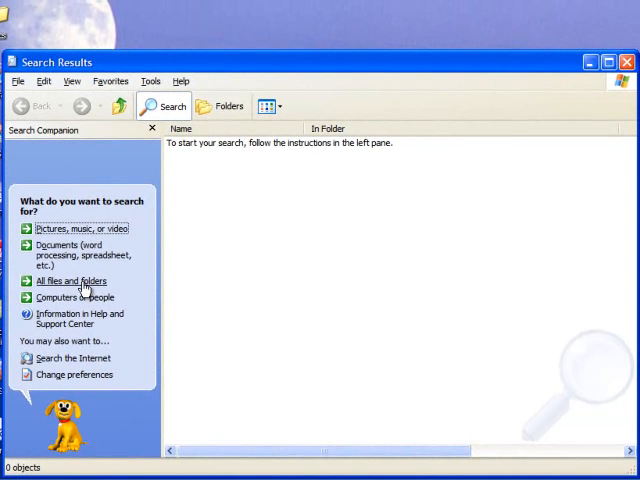
# Choose 'All files and folders' and focus the file-name field.
pyautogui.click(70, 281)
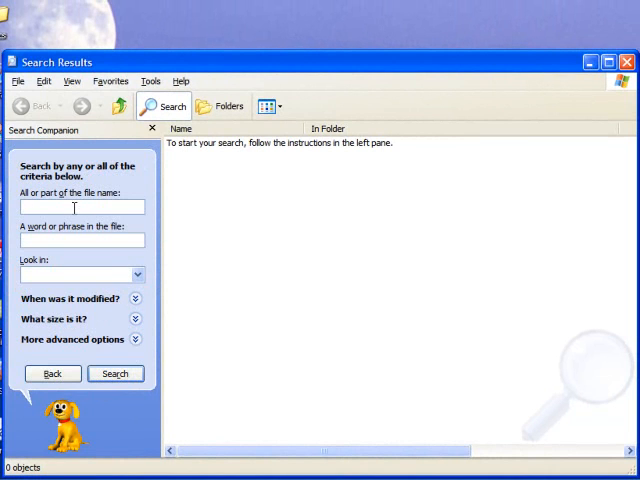
pyautogui.click(82, 207)
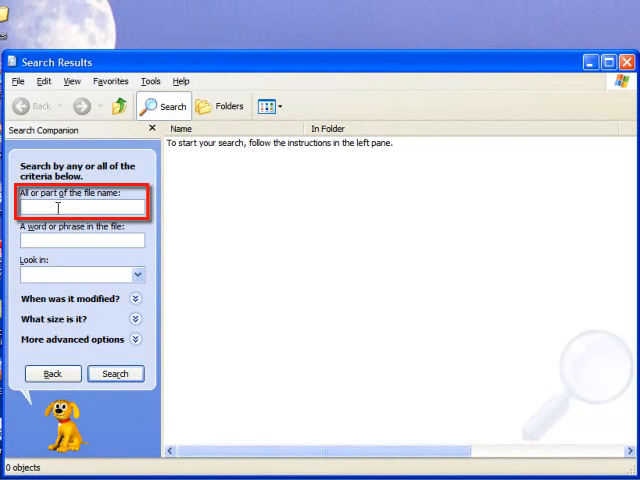
pyautogui.moveTo(88, 209)
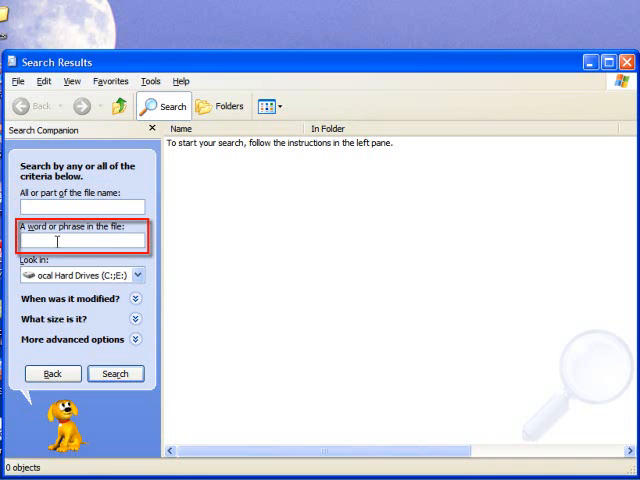
# Enter 'bloom' as the file name and set Look in to My Documents.
pyautogui.click(80, 207)
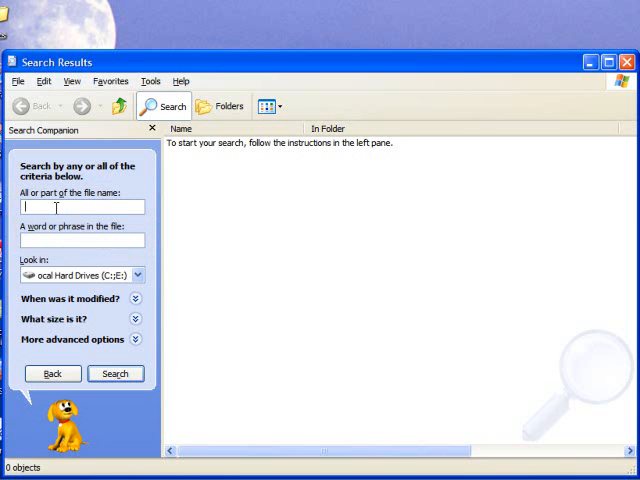
pyautogui.click(79, 207)
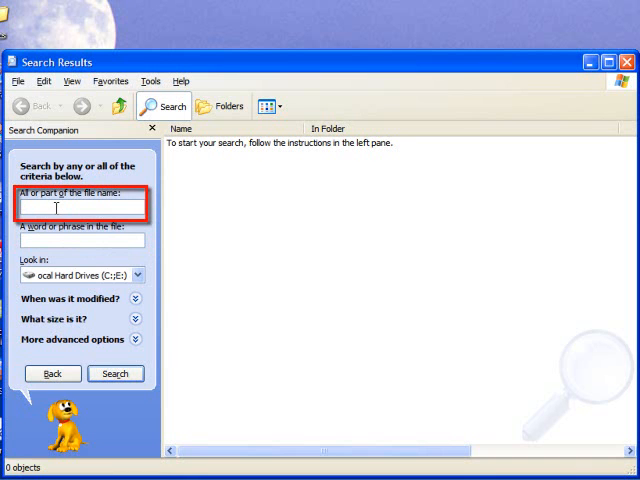
pyautogui.write('bloom')
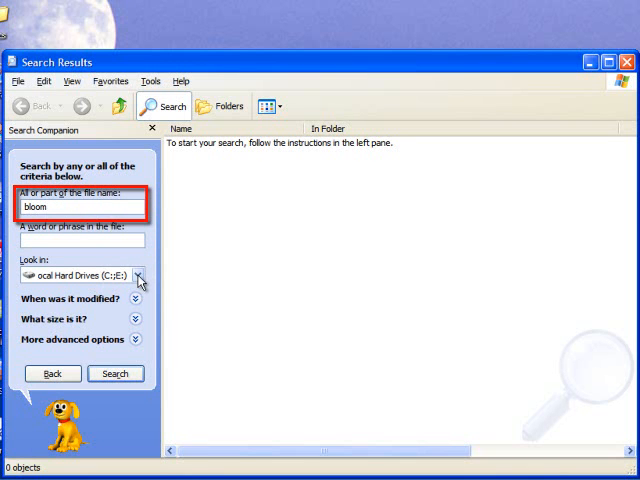
pyautogui.click(138, 275)
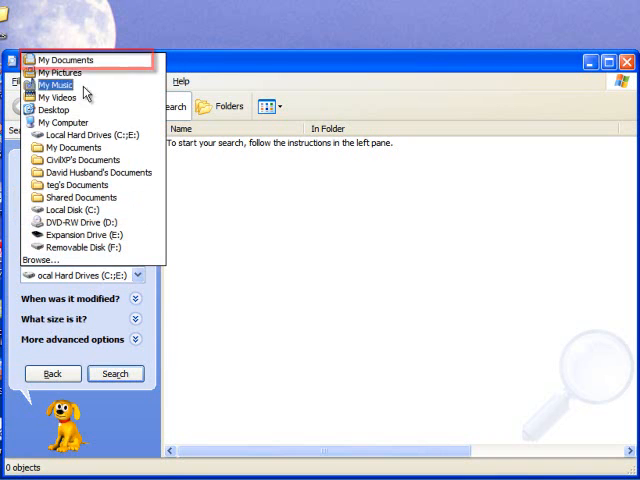
pyautogui.click(65, 60)
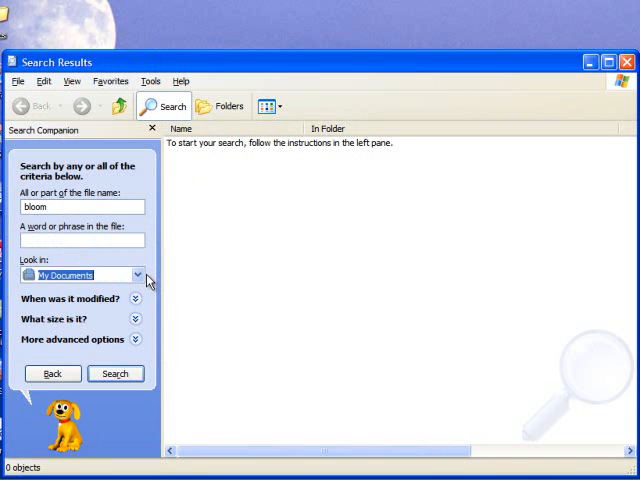
pyautogui.moveTo(145, 285)
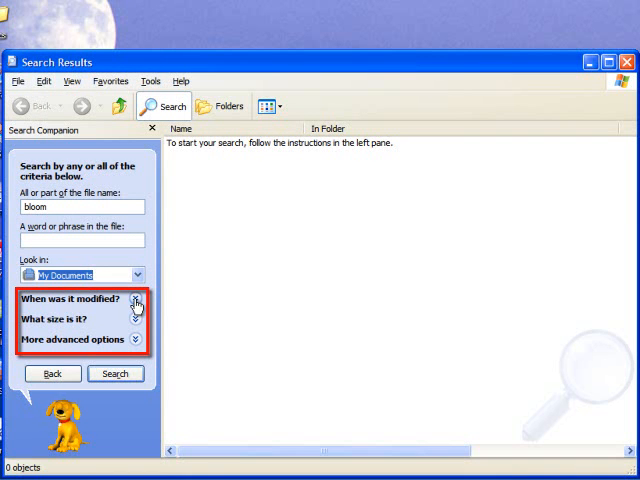
pyautogui.click(135, 305)
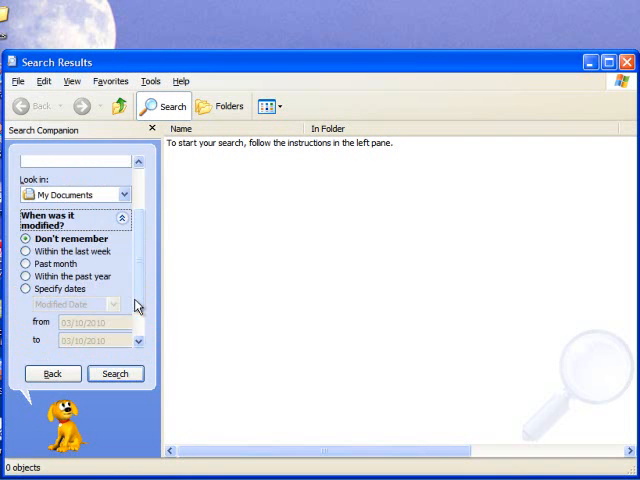
pyautogui.moveTo(95, 251)
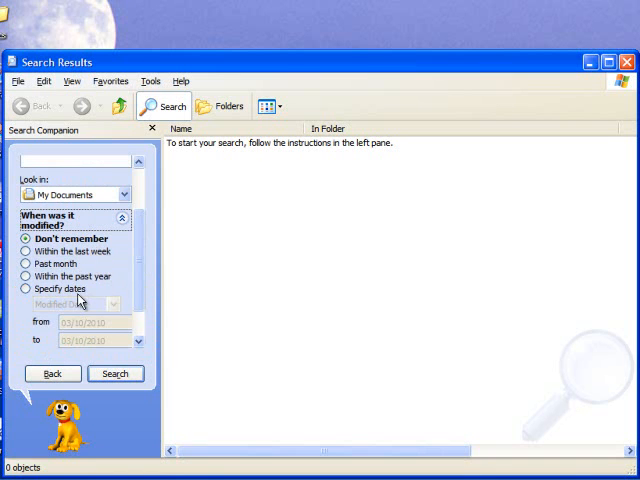
pyautogui.click(26, 288)
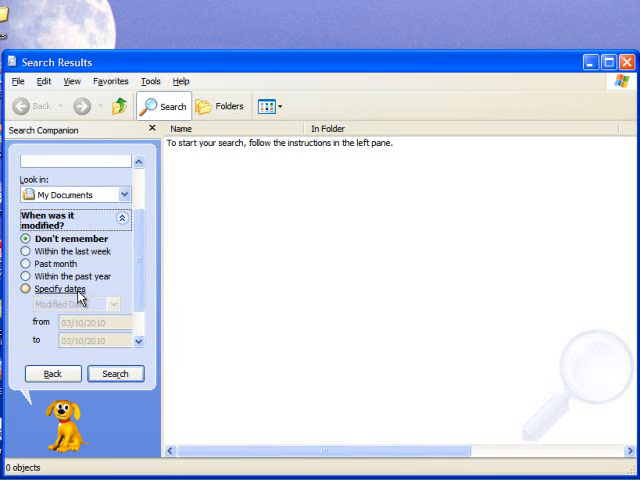
pyautogui.click(26, 238)
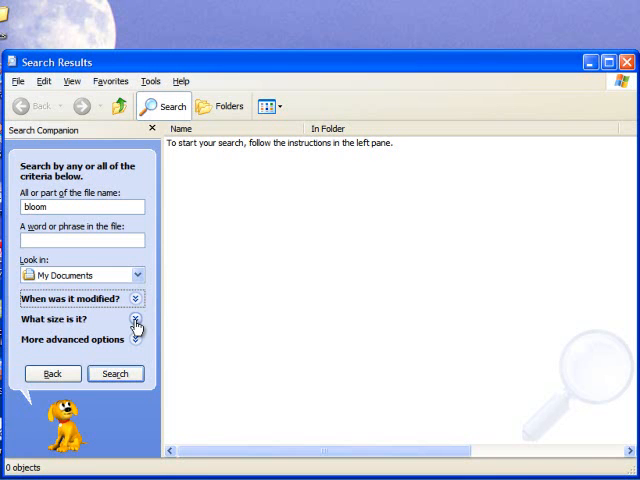
pyautogui.click(75, 319)
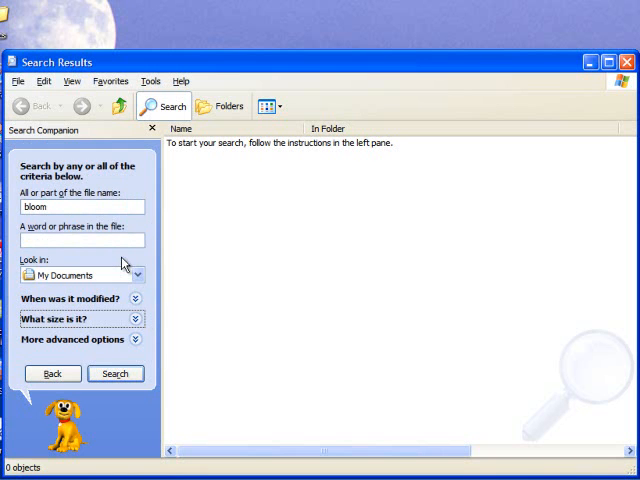
pyautogui.moveTo(110, 347)
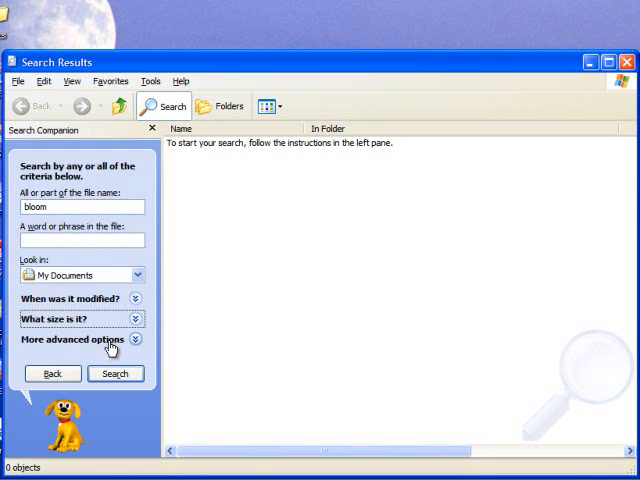
pyautogui.click(67, 344)
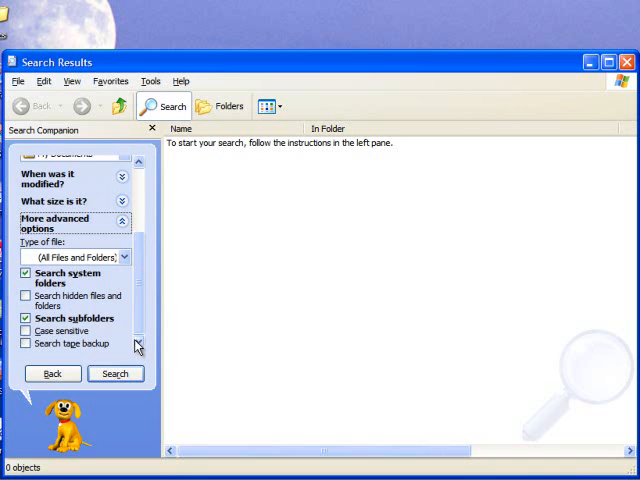
pyautogui.moveTo(137, 335)
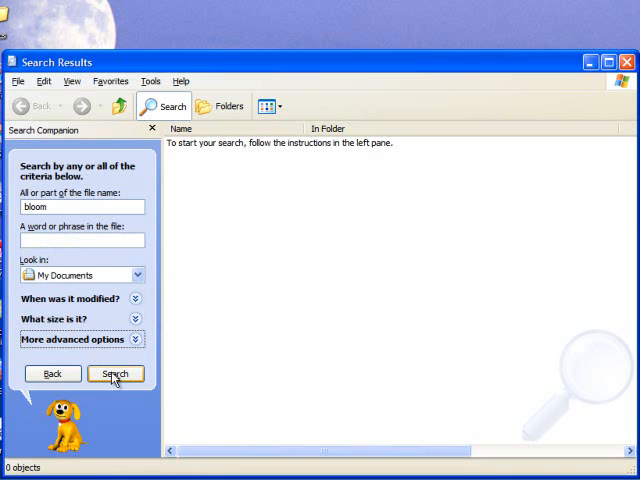
pyautogui.click(114, 373)
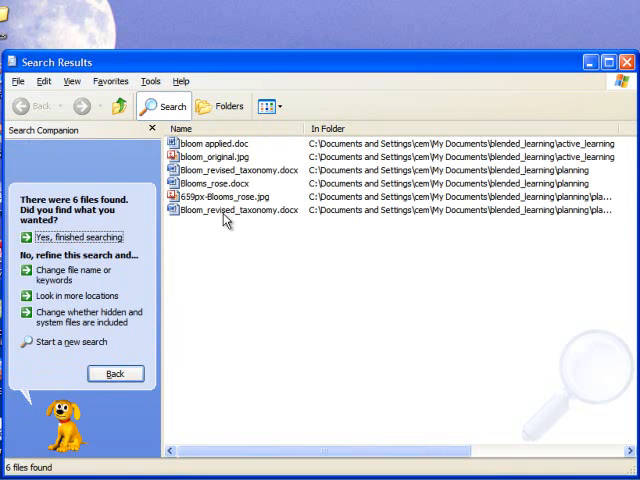
# Run the search and select Bloom_revised_taxonomy.docx among the six results.
pyautogui.click(238, 170)
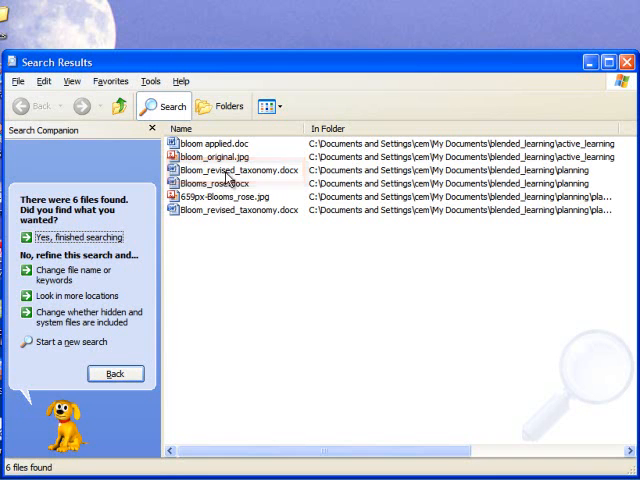
pyautogui.click(214, 183)
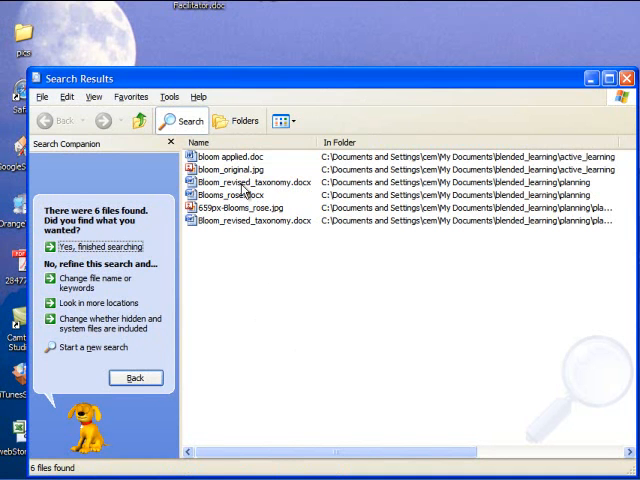
# Open Bloom_revised_taxonomy.docx in Word and focus its document text.
pyautogui.doubleClick(249, 182)
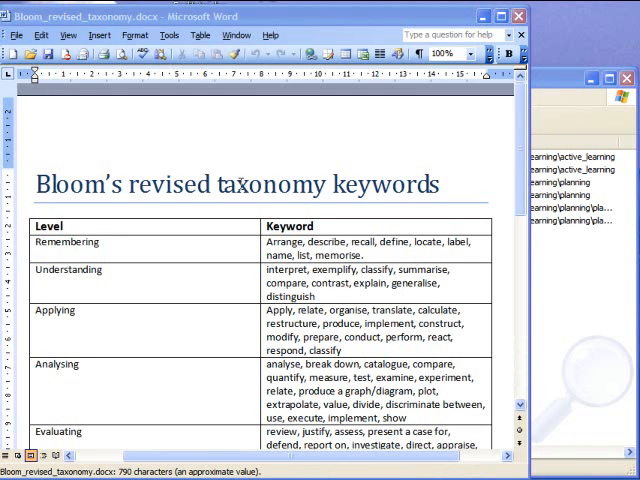
pyautogui.click(36, 185)
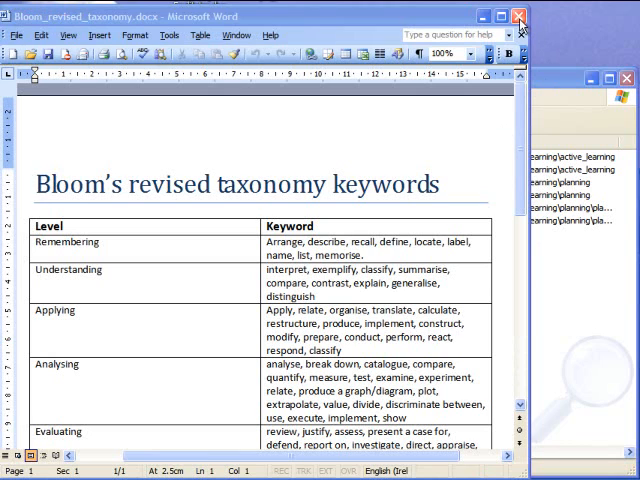
pyautogui.moveTo(519, 16)
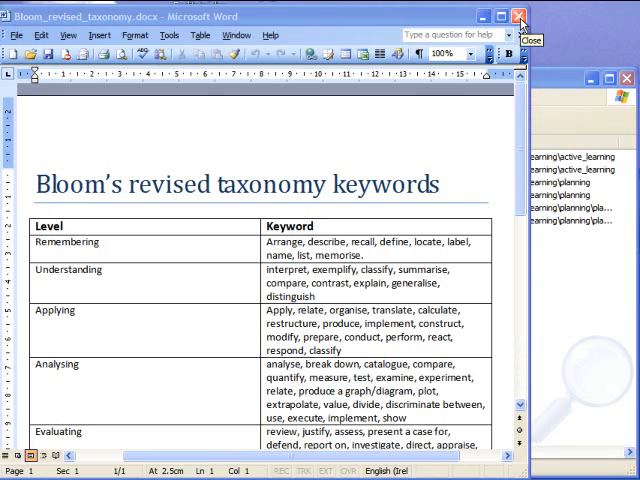